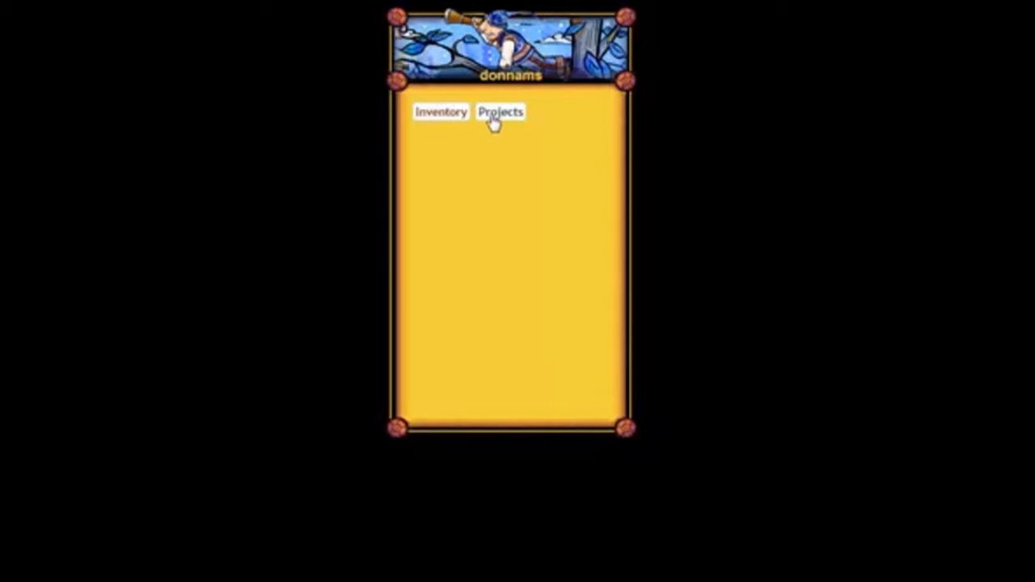
Go to the Projects page from the profile card
click(500, 111)
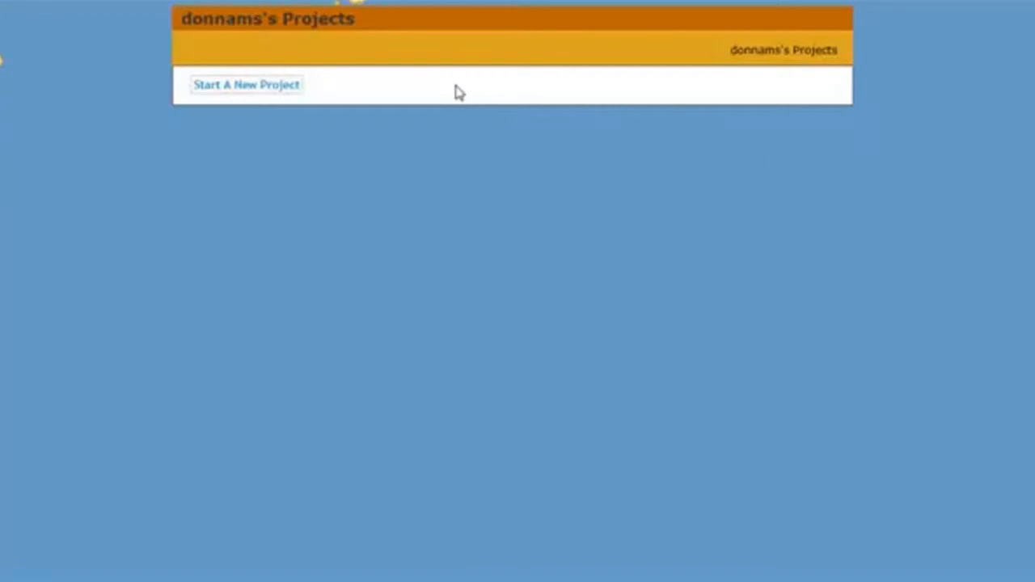
mouse_move(247, 84)
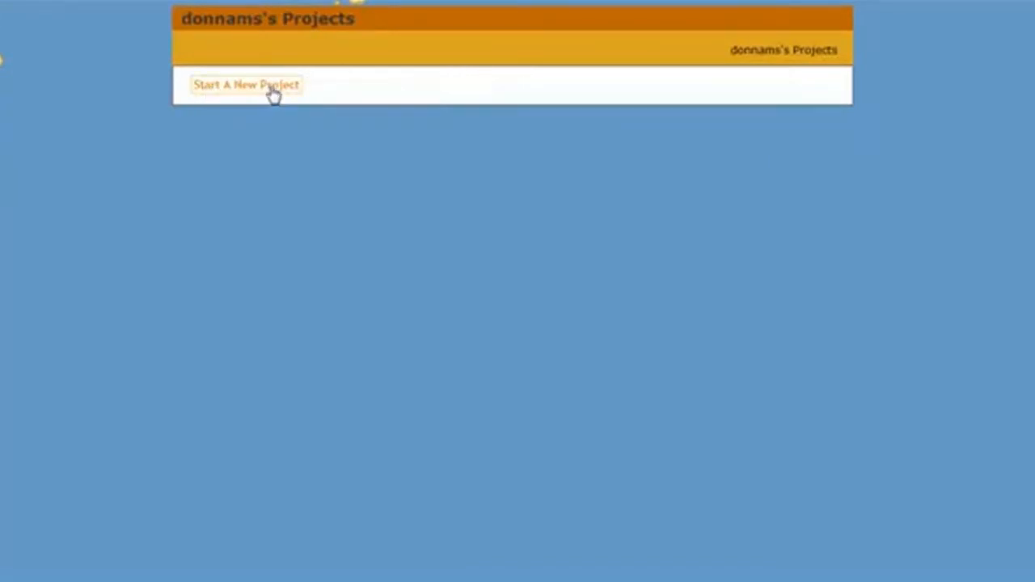
Start a new project and place the cursor in the blank Title field
click(246, 84)
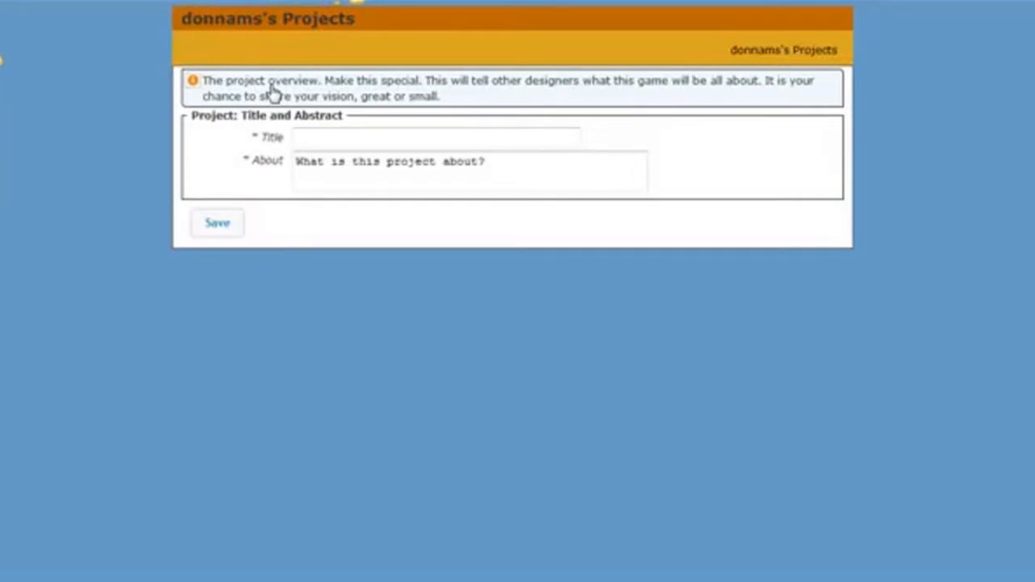
mouse_move(241, 77)
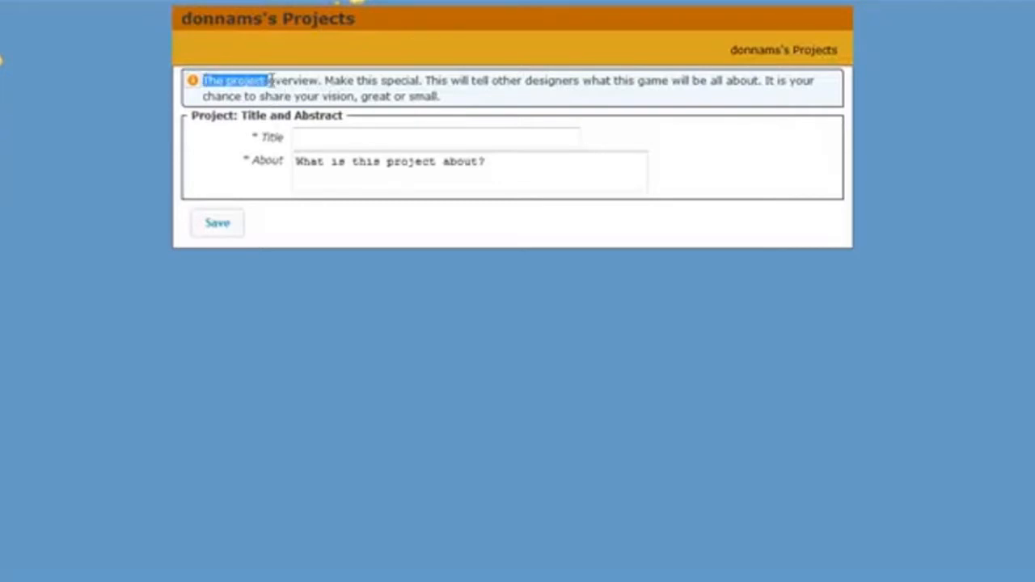
drag(267, 80, 321, 80)
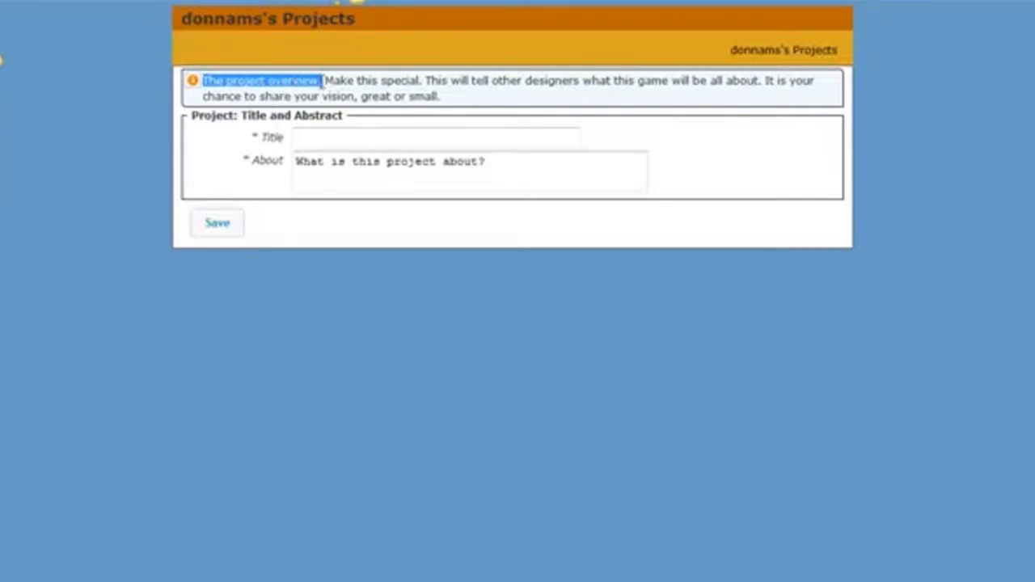
click(435, 137)
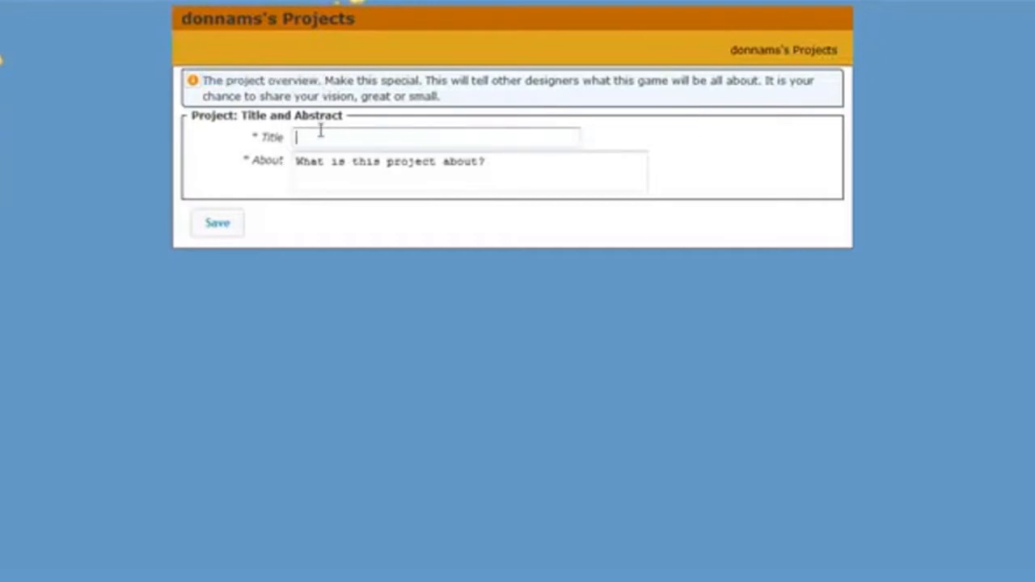
Title the project 'The Dog Chronicles' and paste the player-and-dog description into About
text(The)
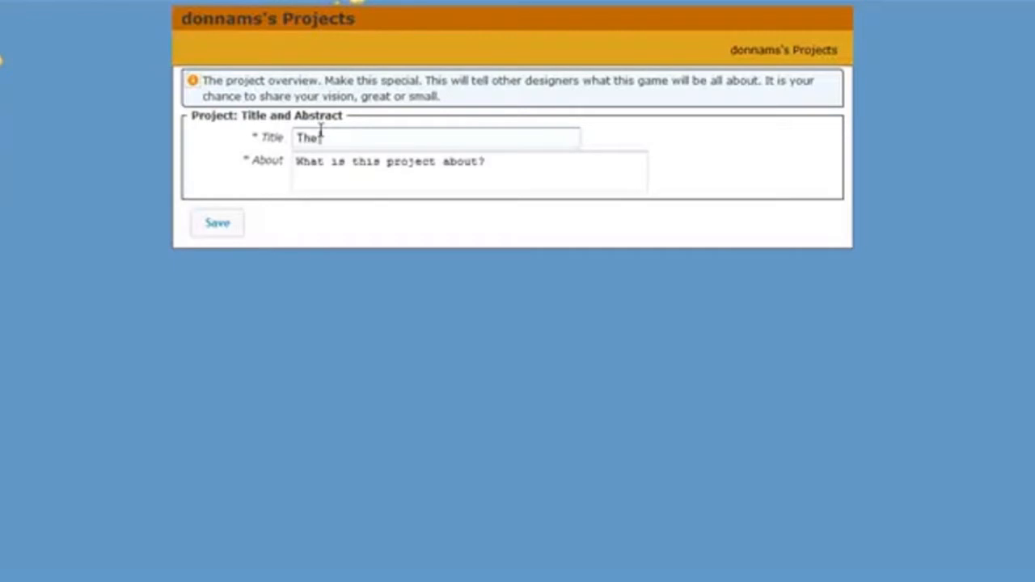
text(Dog Chron)
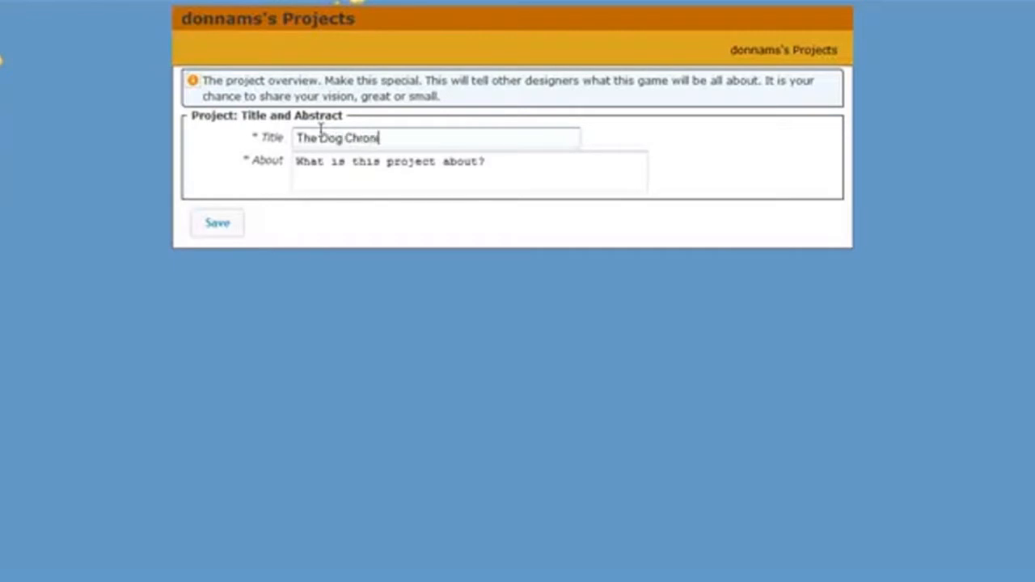
text(icles)
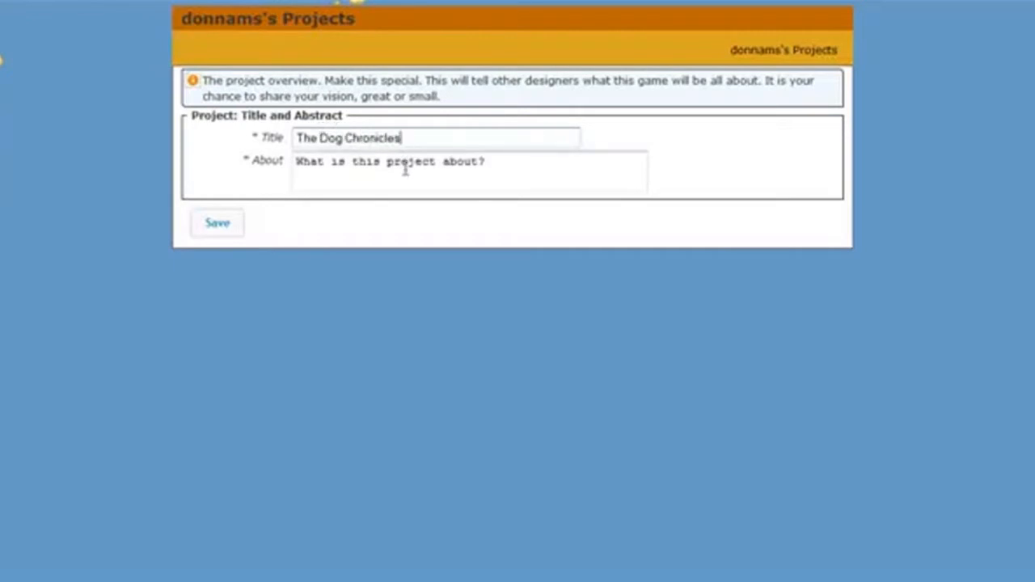
right_click(405, 170)
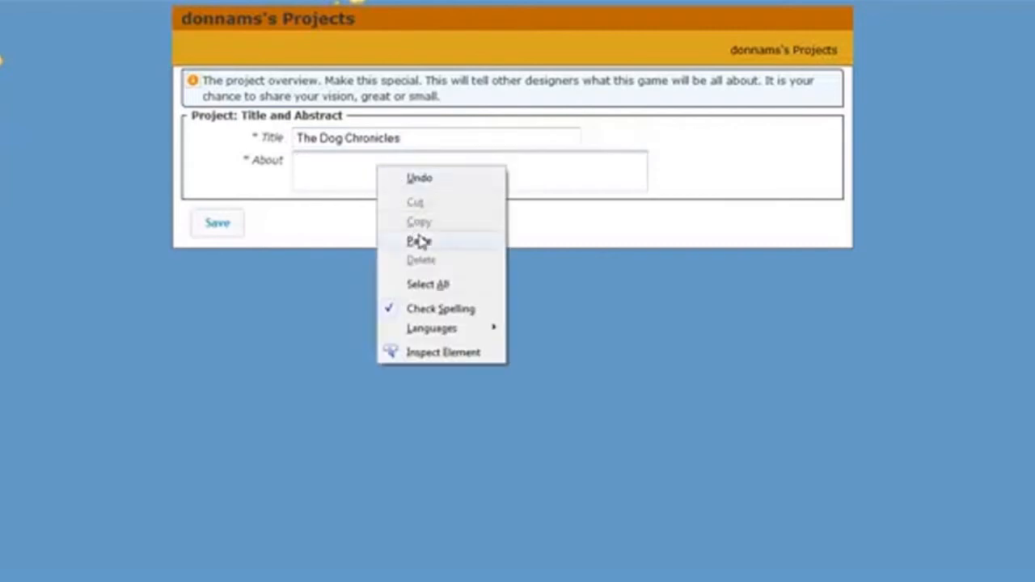
click(419, 240)
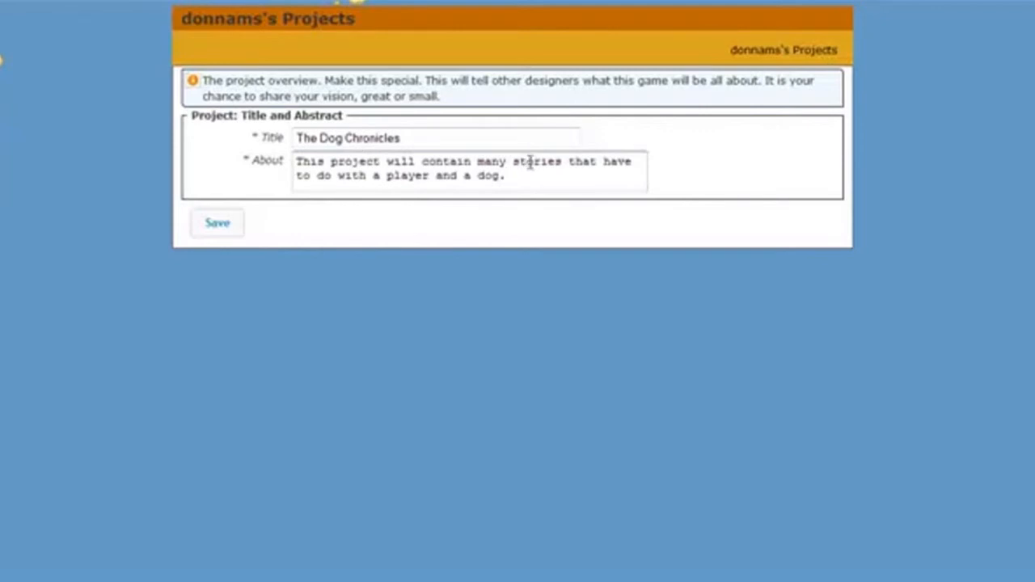
mouse_move(469, 182)
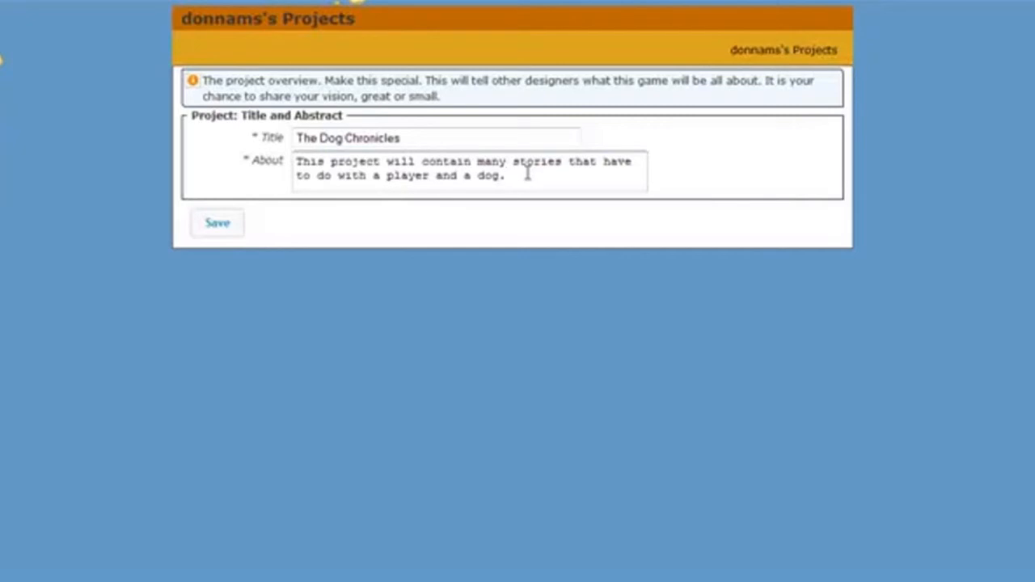
click(217, 224)
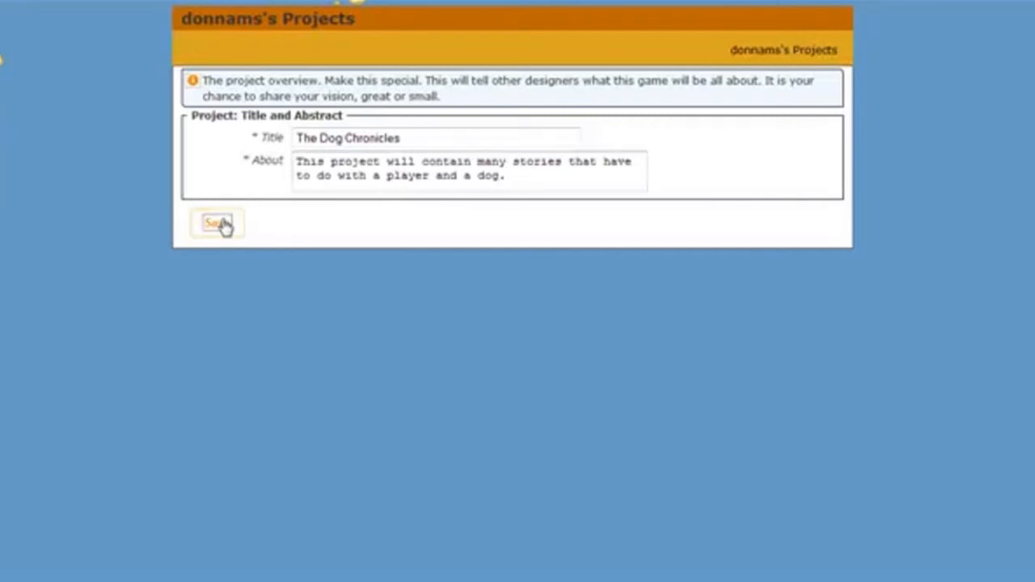
Save 'The Dog Chronicles' to reach its Editing Project page
click(215, 224)
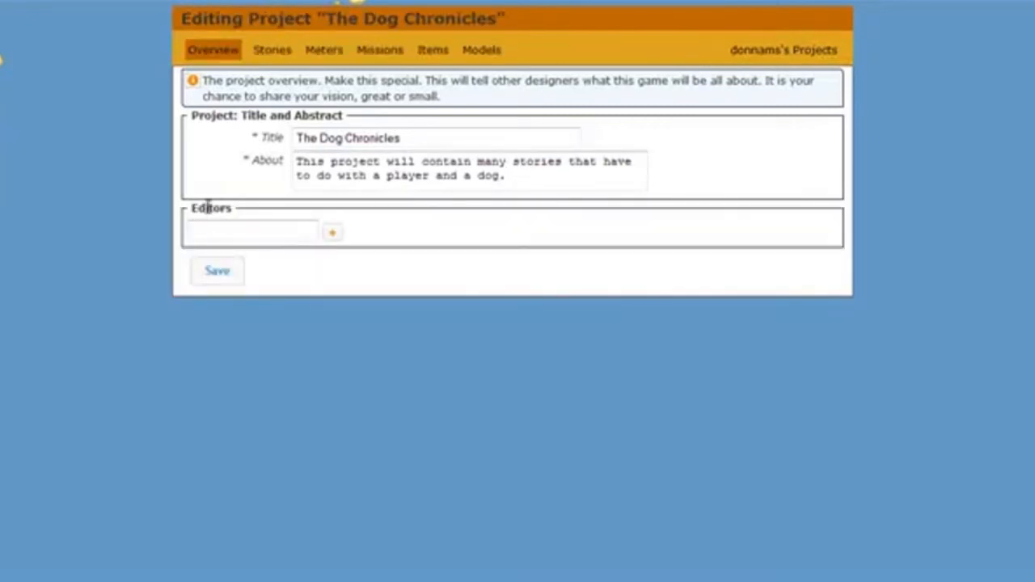
double_click(210, 208)
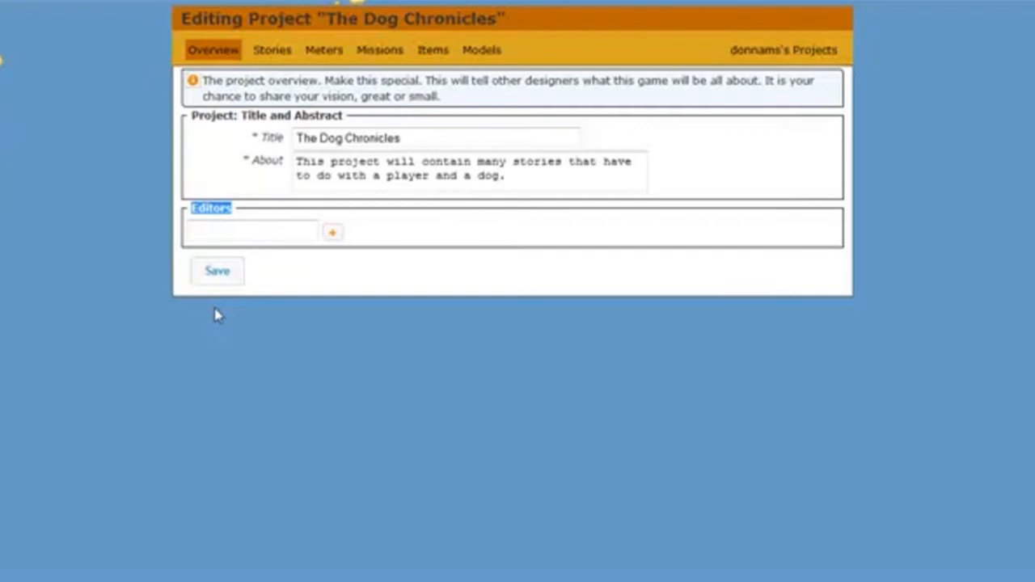
mouse_move(228, 306)
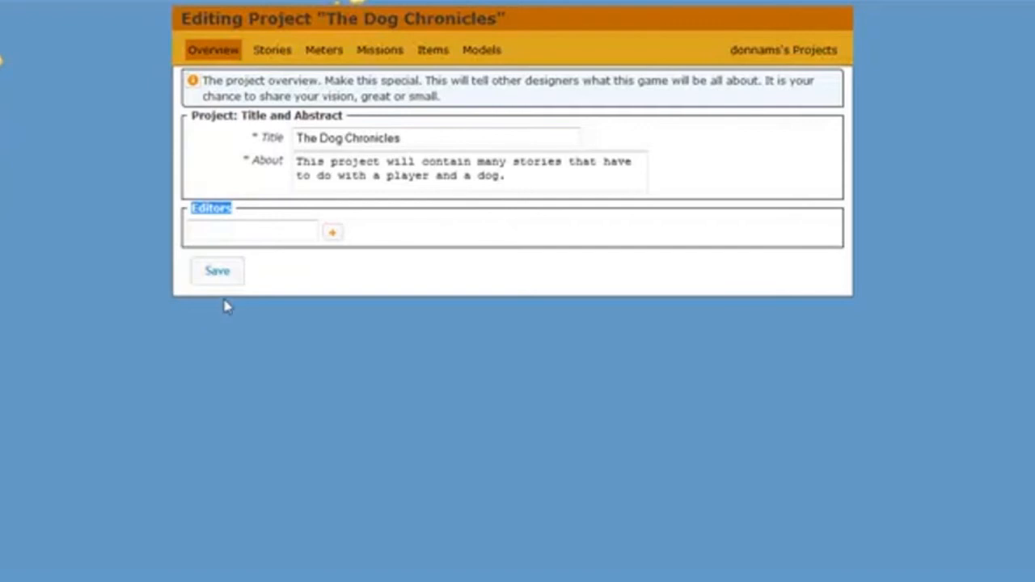
Enter 'plunn' in the Editors field to bring up a matching username
click(252, 231)
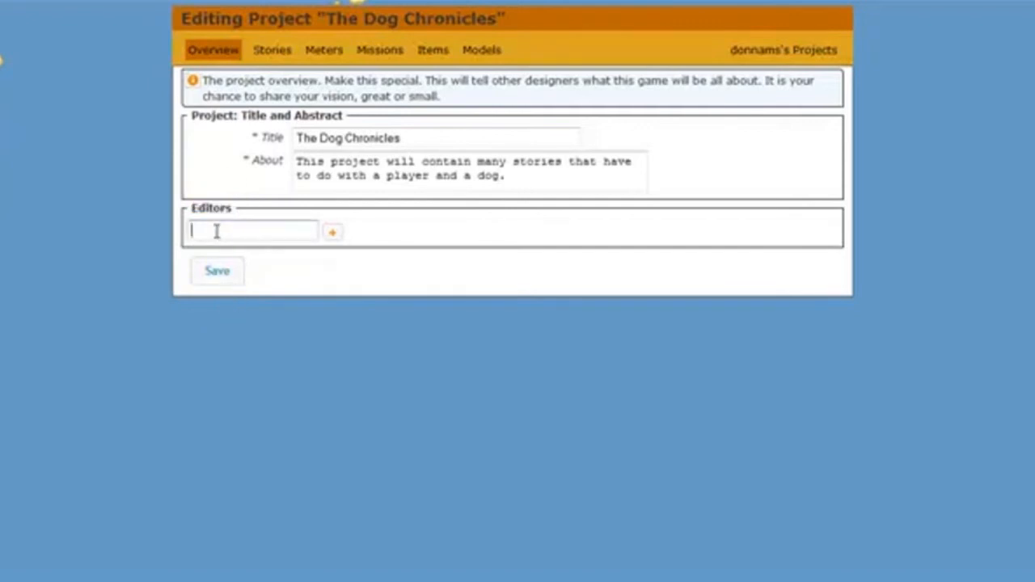
text(plunn)
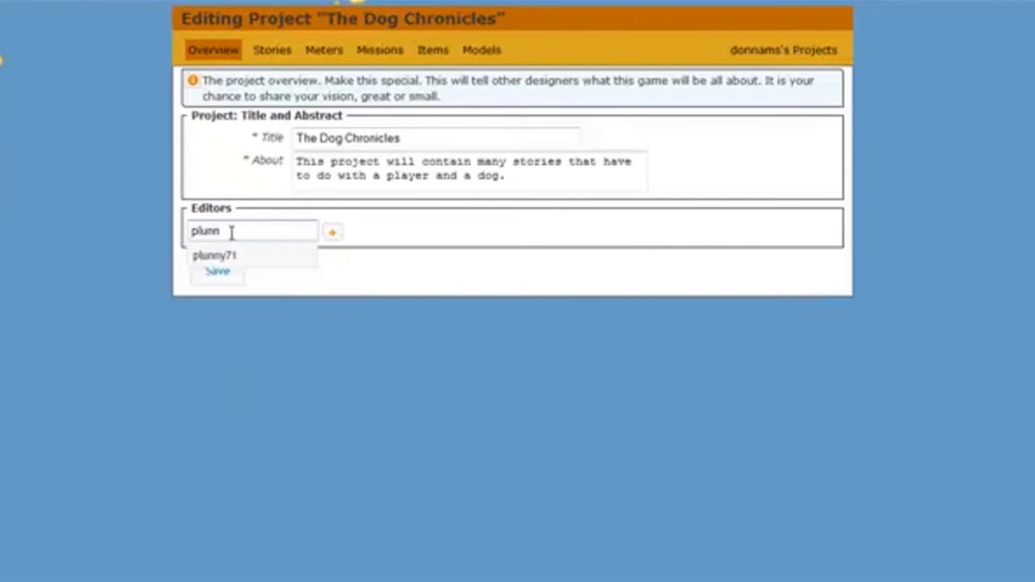
mouse_move(243, 256)
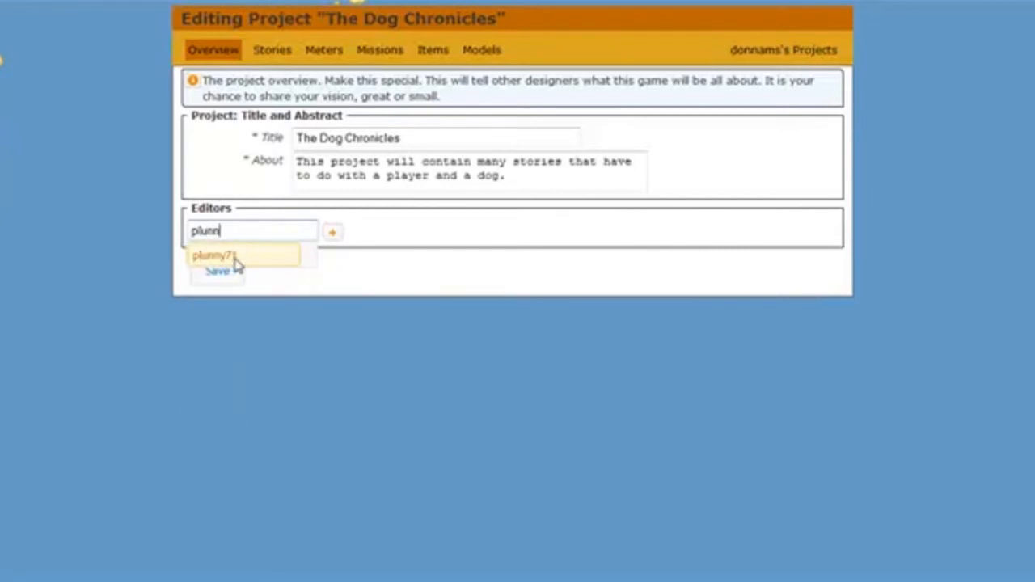
mouse_move(309, 250)
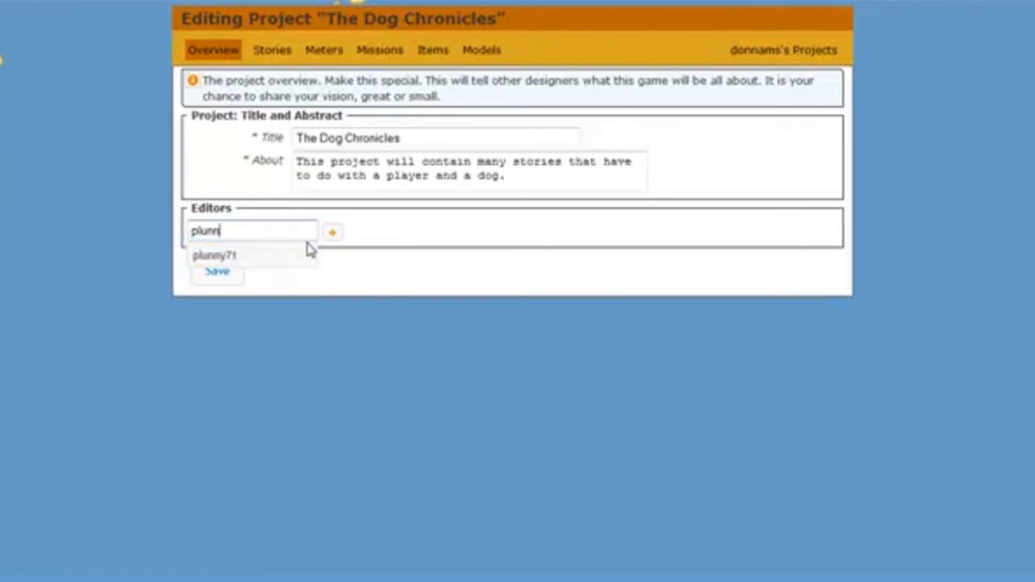
mouse_move(332, 233)
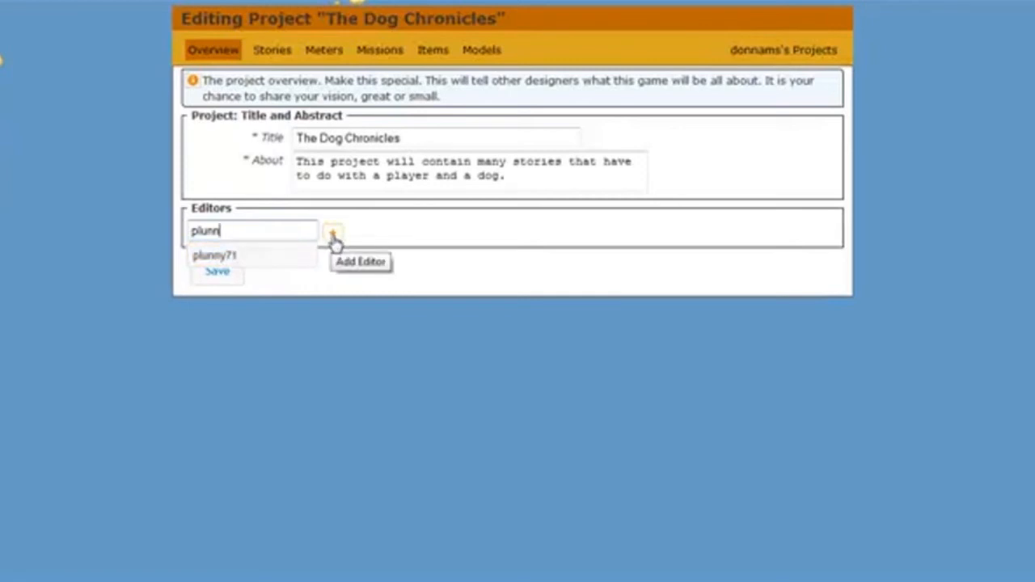